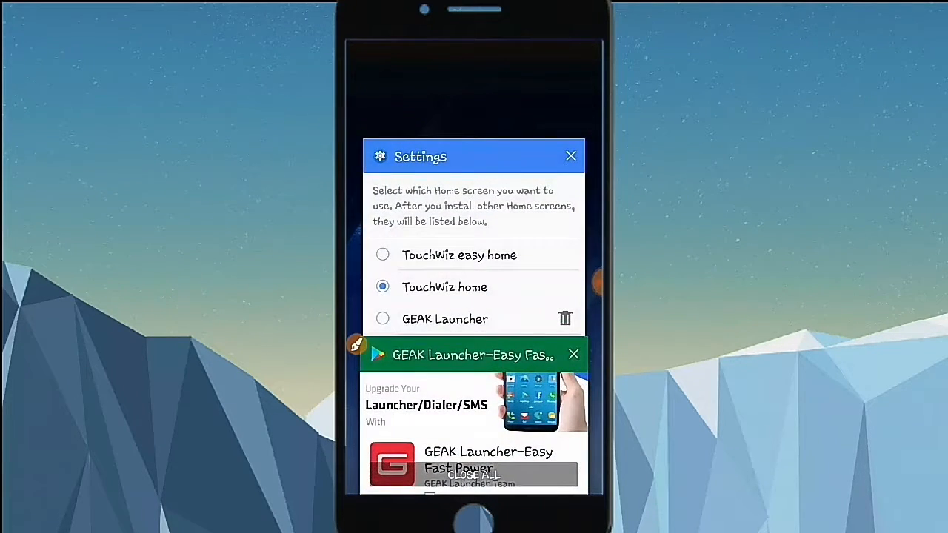
Select GEAK Launcher as the default home screen app in Settings
left_click(382, 319)
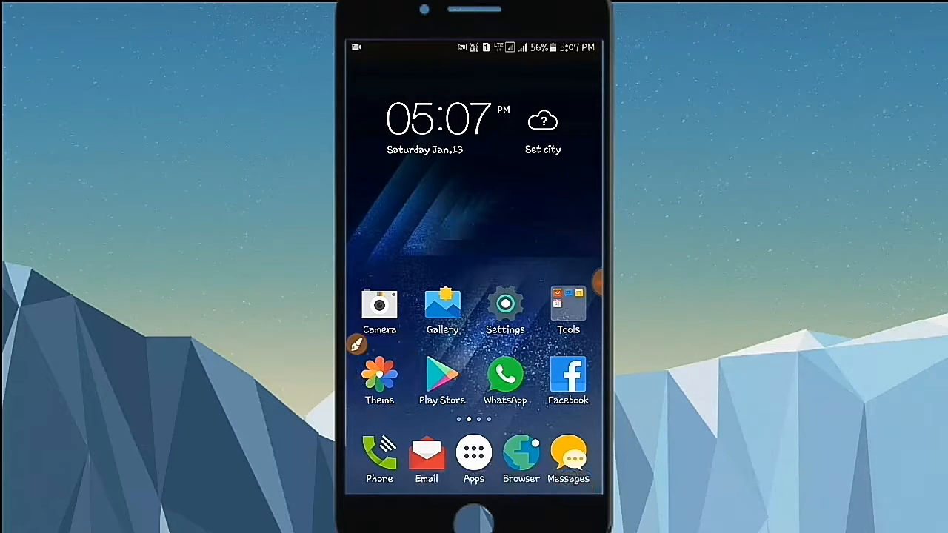
Open the theme gallery and pick the MiStyle theme to see its details
left_click(379, 382)
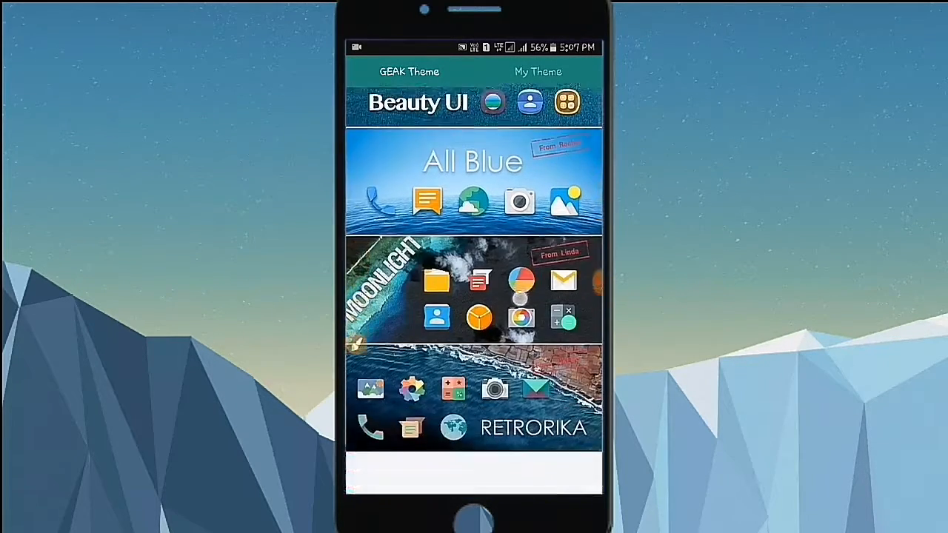
scroll("down", 3)
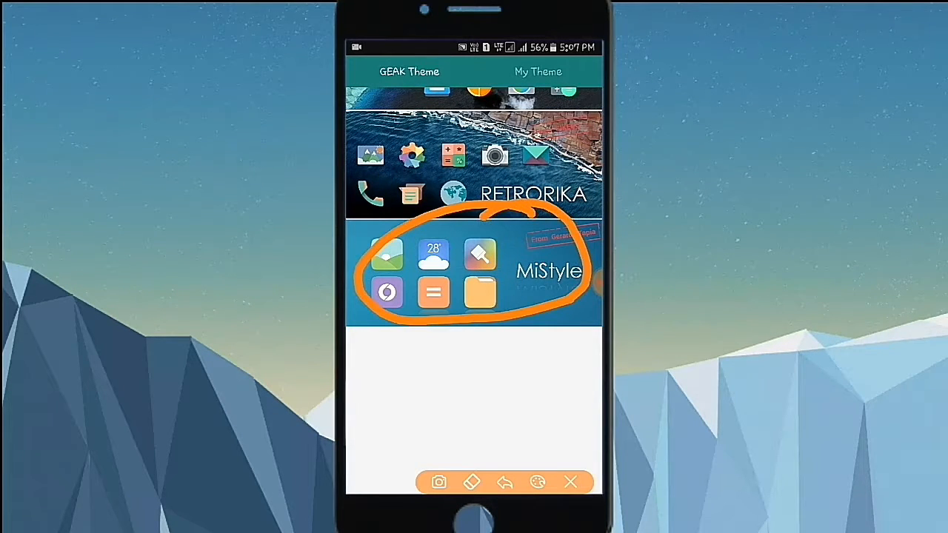
left_click(548, 271)
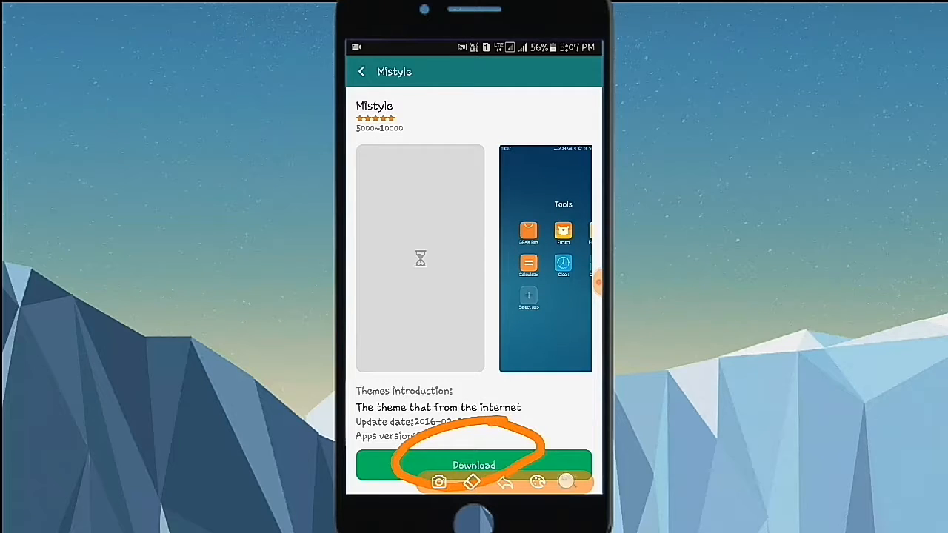
Download the MiStyle theme and set it as the active home screen theme
left_click(473, 465)
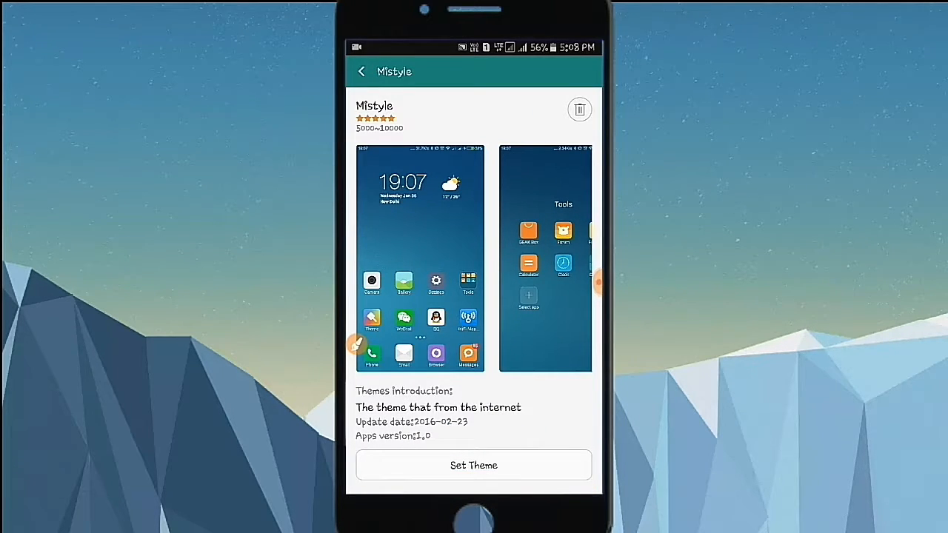
left_click(473, 465)
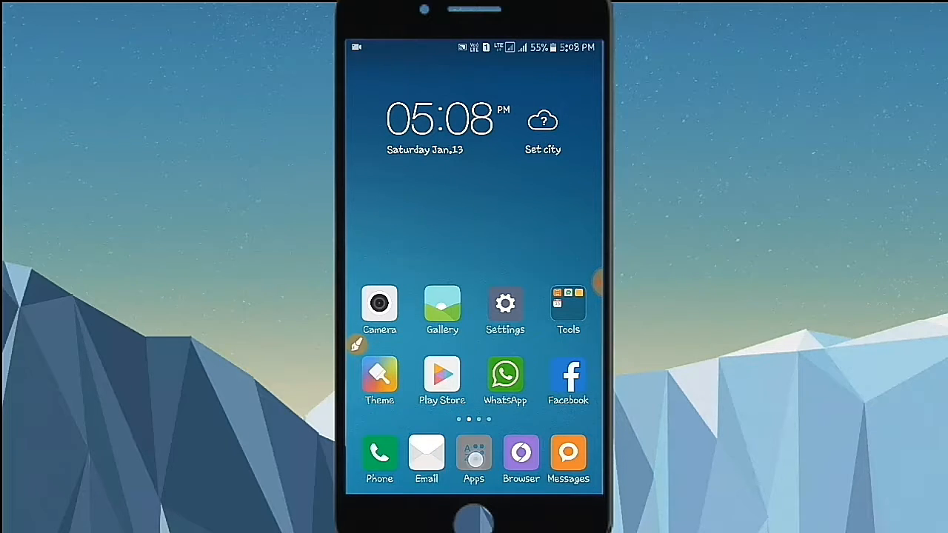
Browse the themed home screen pages and pick up the Preloaded folder
left_click(473, 459)
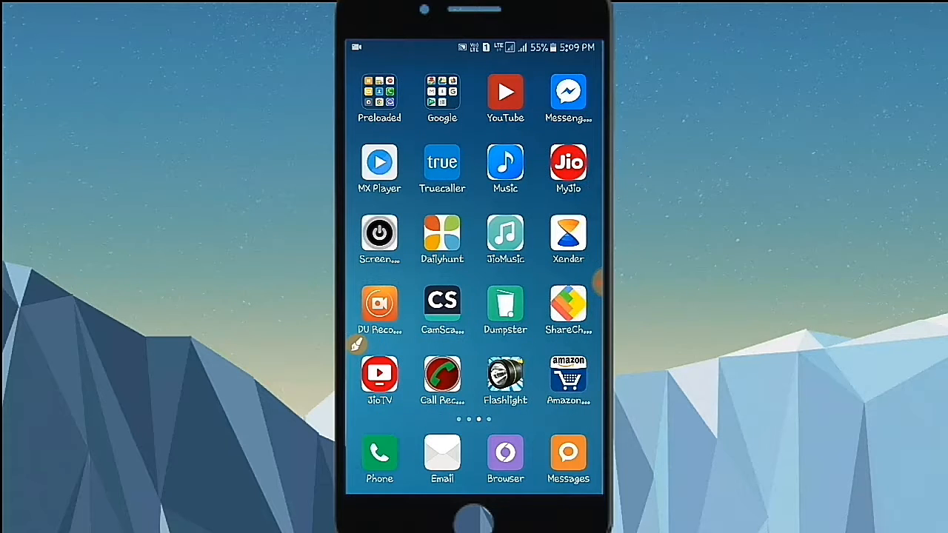
scroll("left", 3)
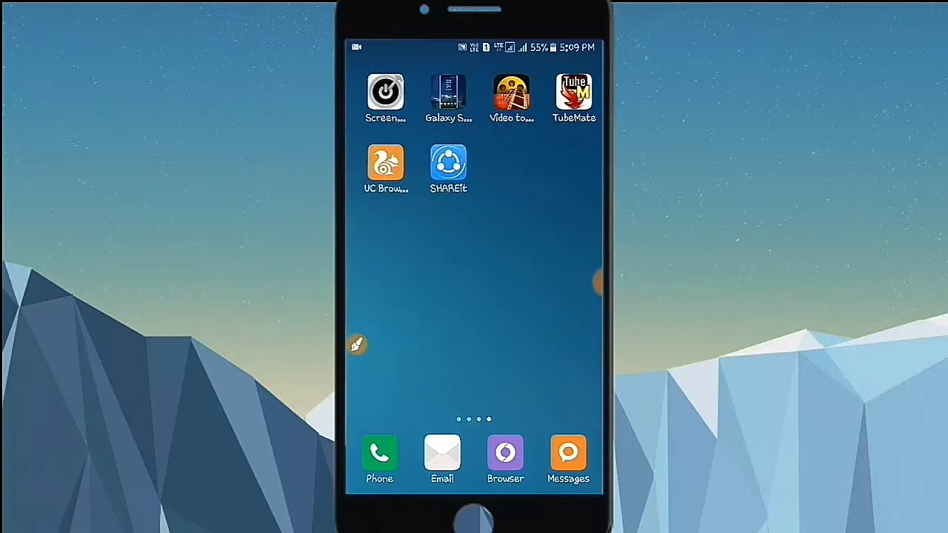
scroll("left", 3)
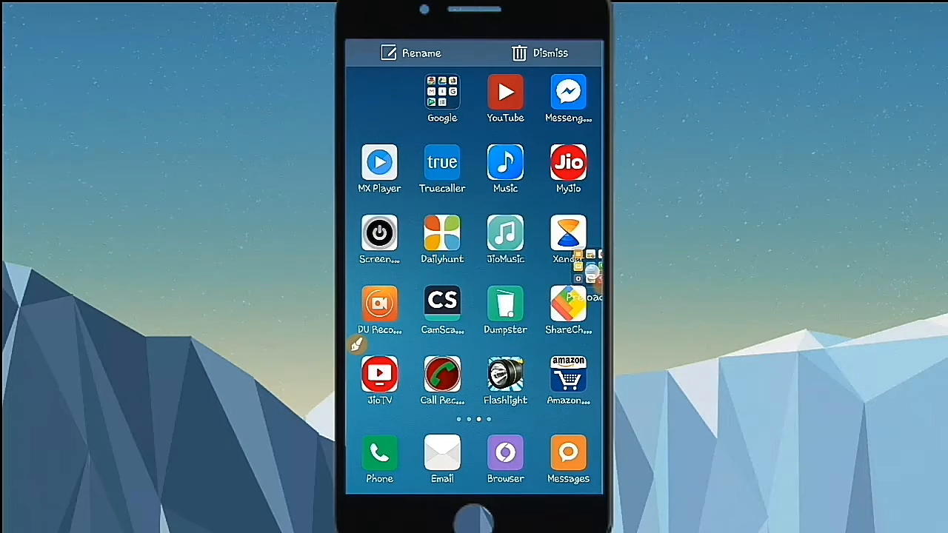
Rename the Preloaded folder to 'MX Player' and confirm with OK
left_click(540, 52)
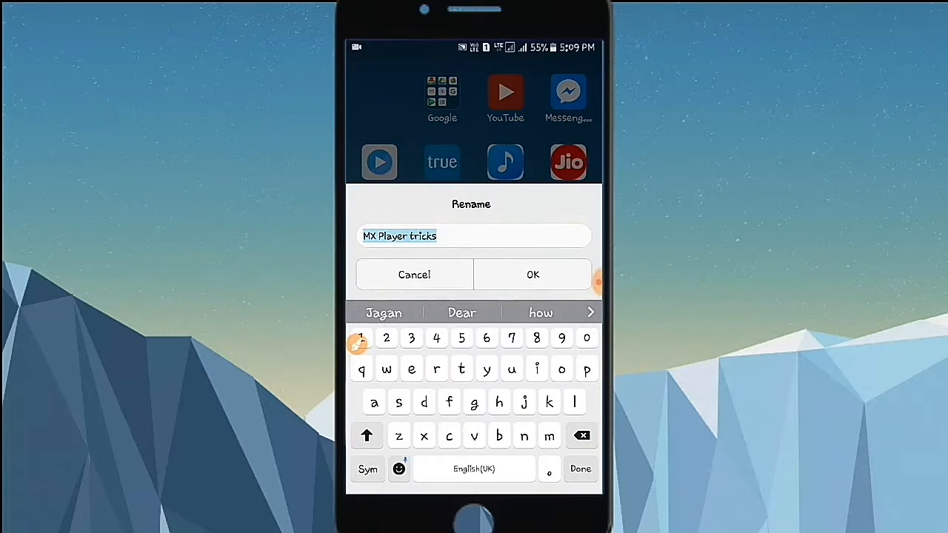
left_click(581, 435)
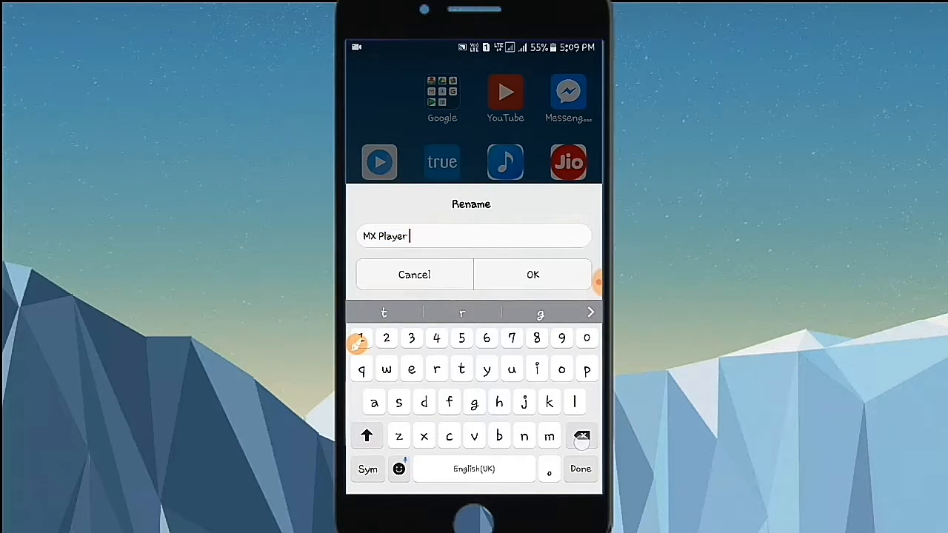
left_click(414, 274)
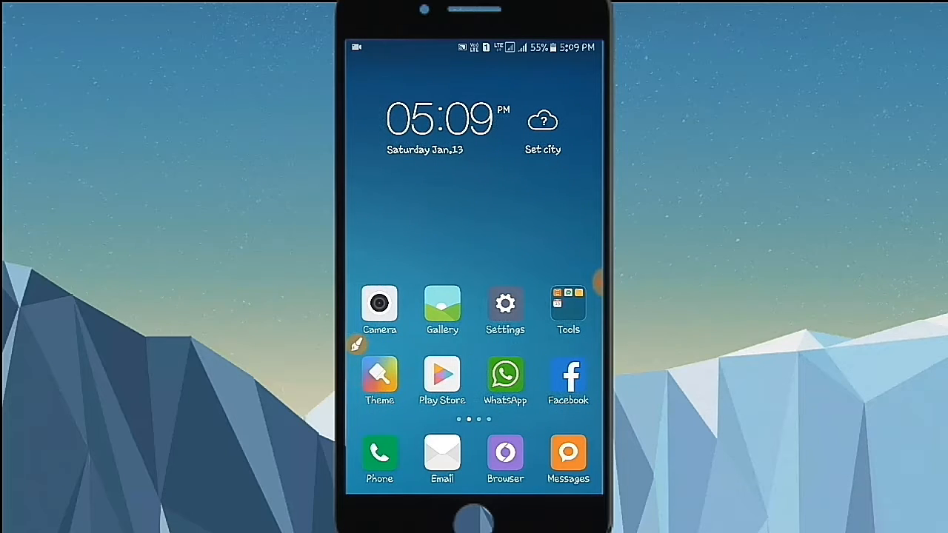